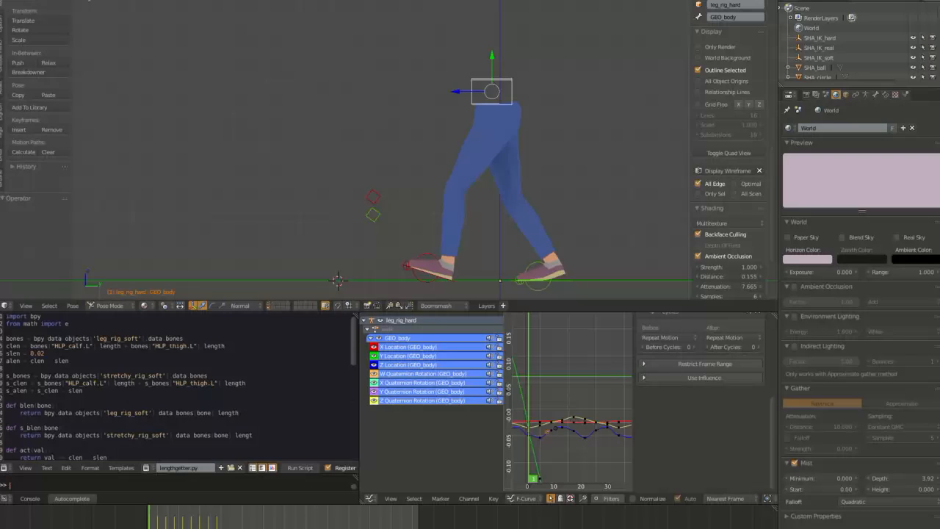
{"action": "mouse_move", "coordinate": [389, 35]}
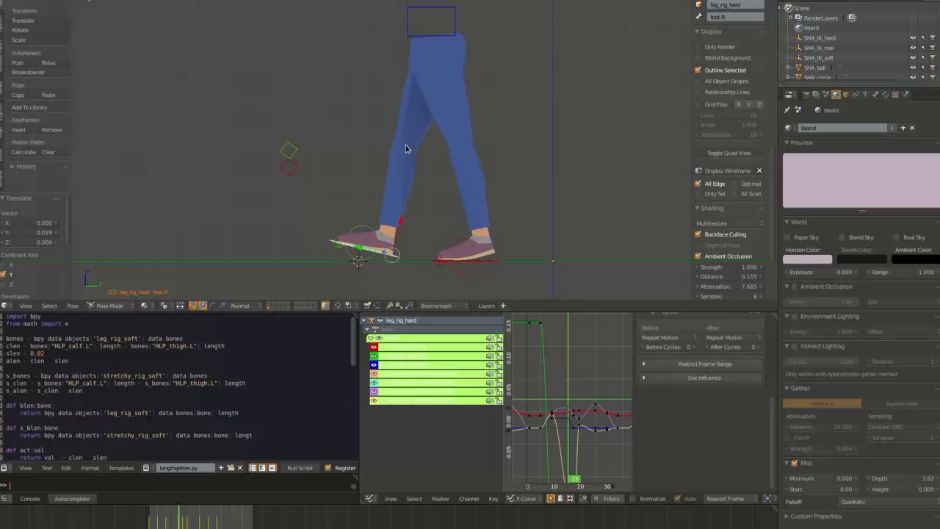
{"action": "mouse_move", "coordinate": [433, 147]}
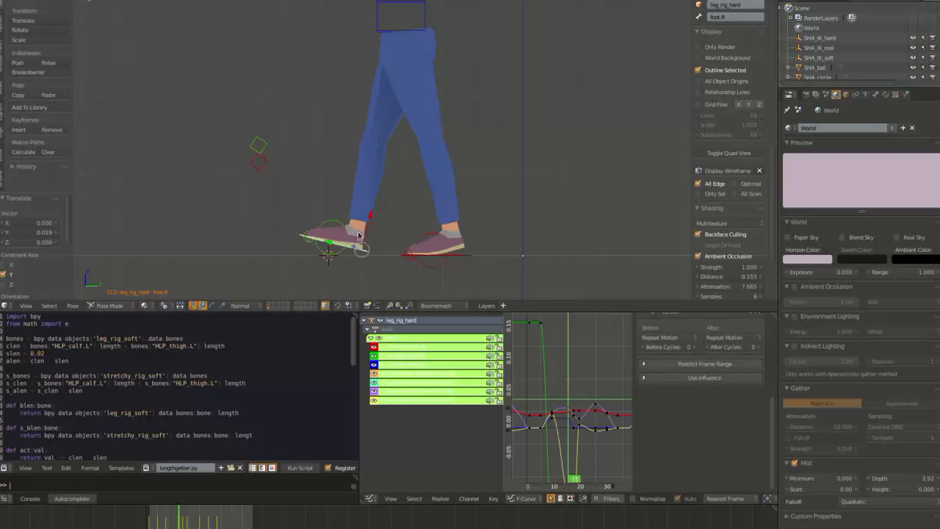
{"action": "mouse_move", "coordinate": [358, 234]}
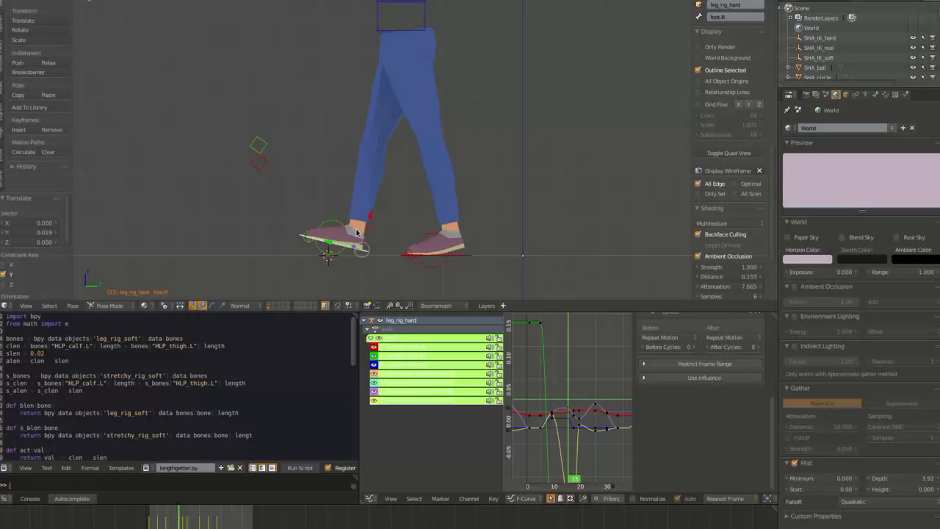
Step: Select leg_rig_soft in Pose Mode, pick foot.R and clear its motion path dots
{"action": "left_click", "coordinate": [866, 94]}
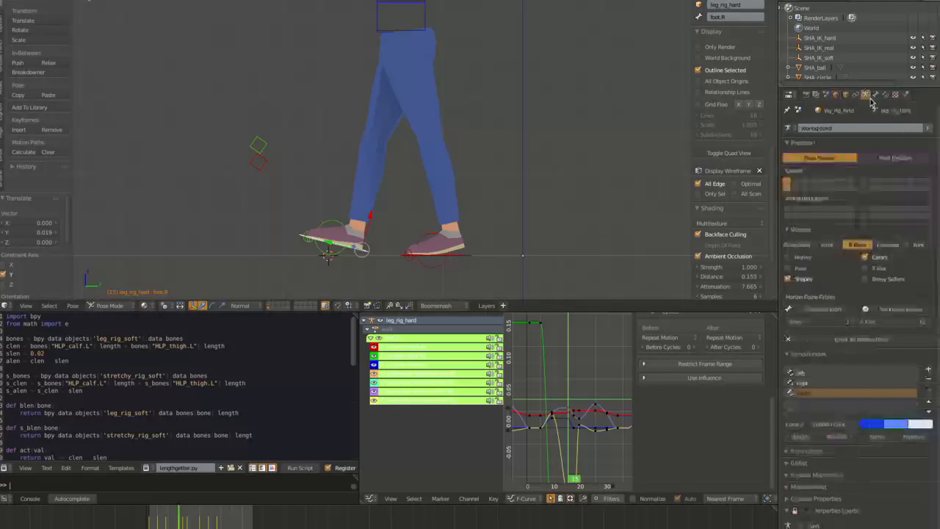
{"action": "left_click", "coordinate": [865, 94]}
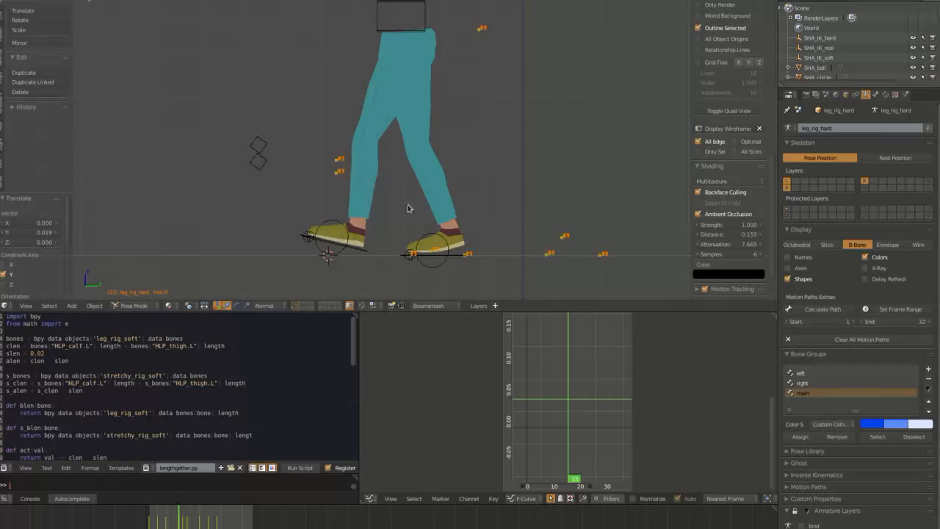
{"action": "left_click", "coordinate": [330, 239]}
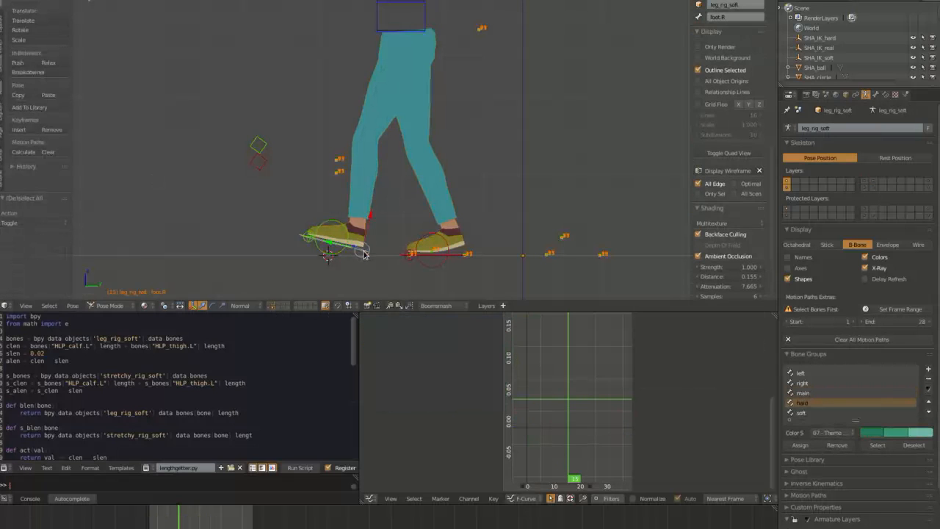
{"action": "left_click", "coordinate": [23, 152]}
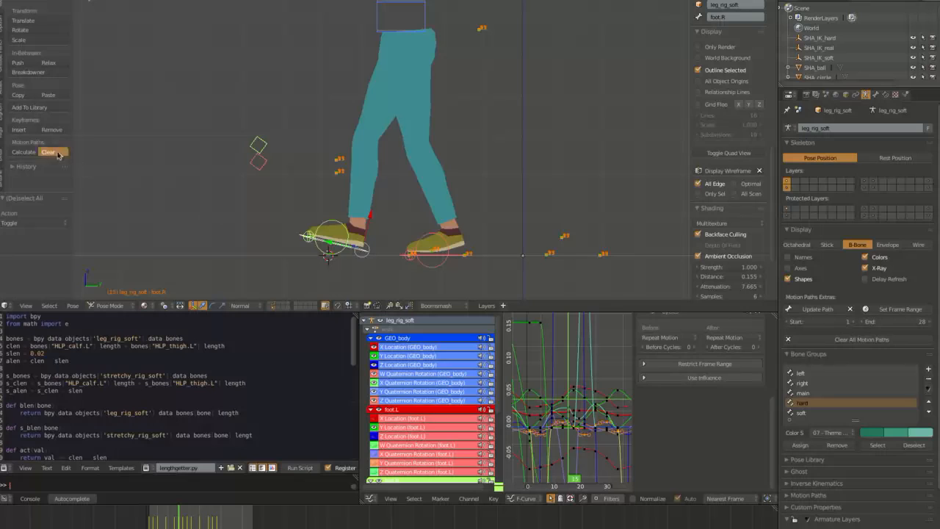
{"action": "left_click", "coordinate": [47, 152]}
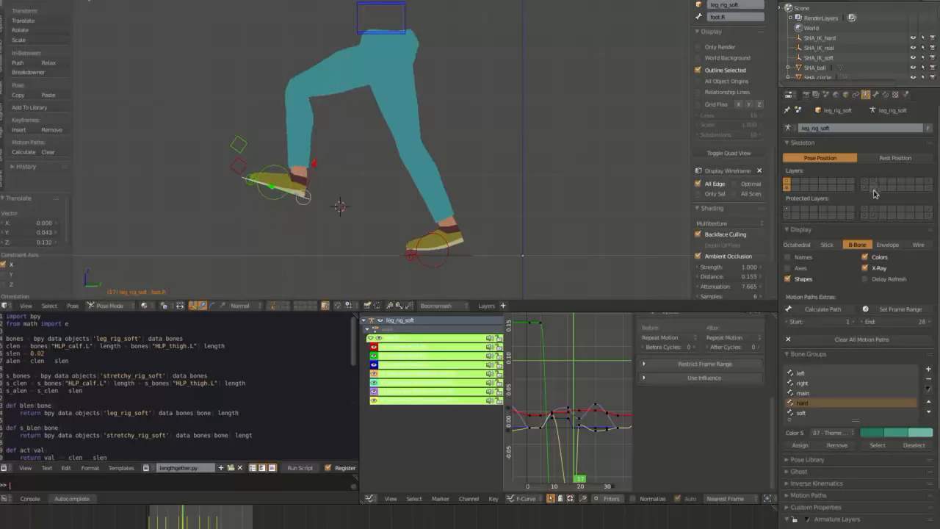
Step: Enable the extra armature layer so the soft rig's leg bones become visible
{"action": "left_click", "coordinate": [874, 183]}
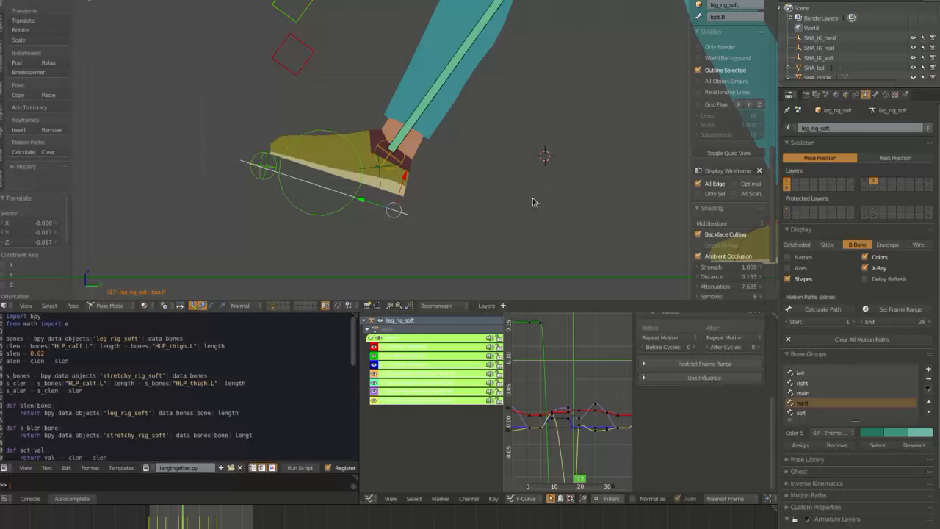
{"action": "mouse_move", "coordinate": [462, 227]}
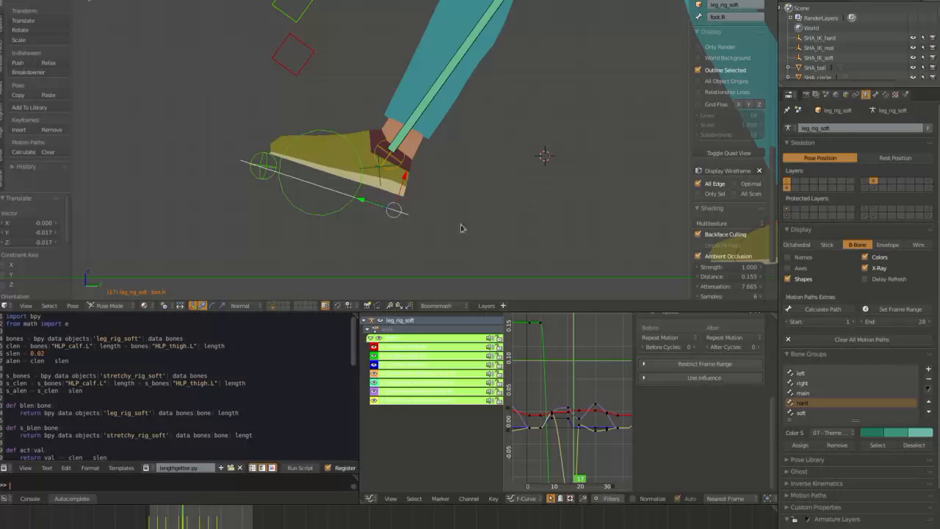
{"action": "mouse_move", "coordinate": [494, 197]}
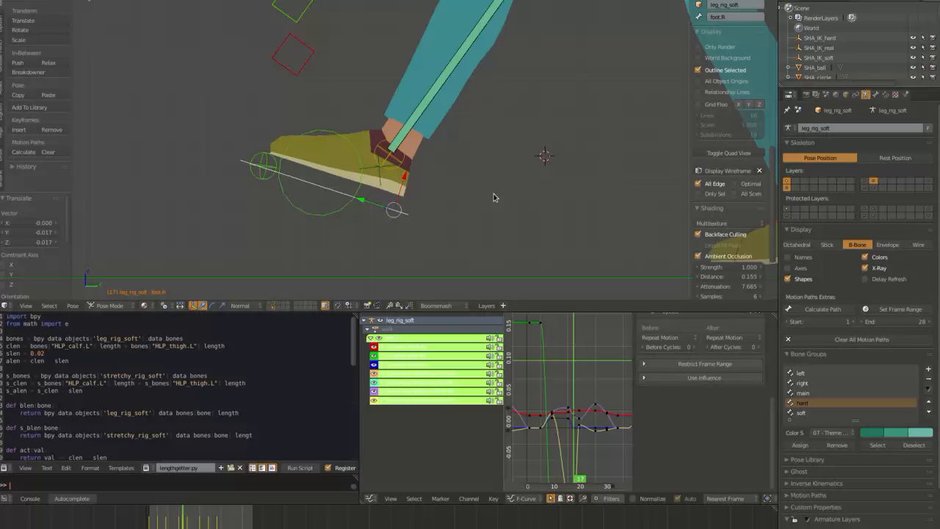
{"action": "mouse_move", "coordinate": [457, 216]}
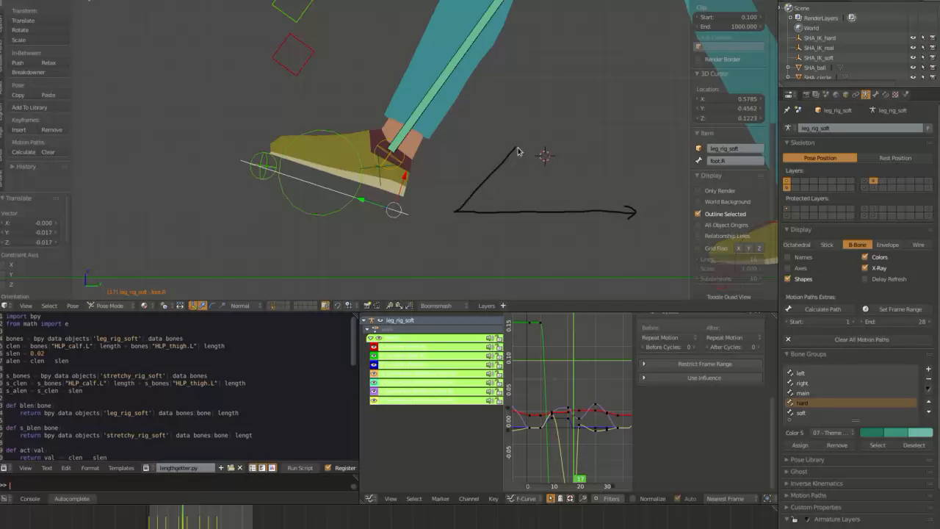
{"action": "mouse_move", "coordinate": [521, 178]}
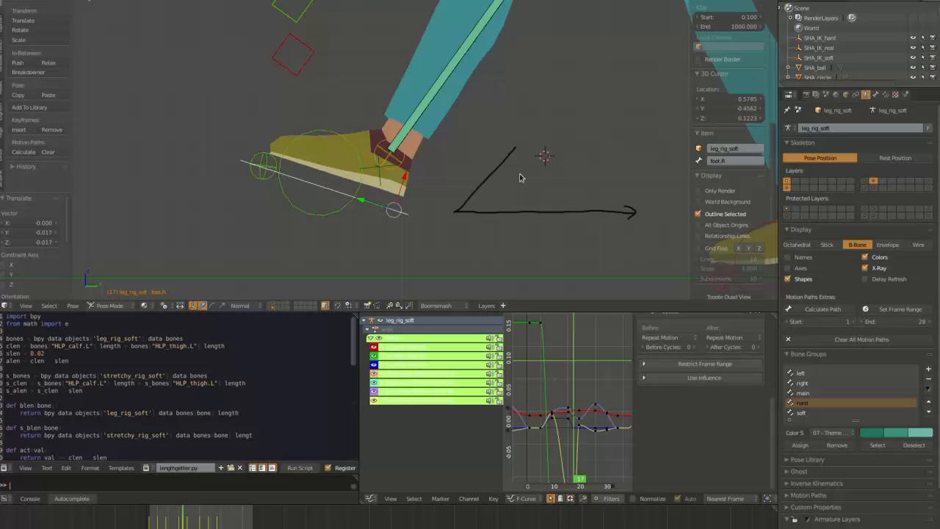
{"action": "mouse_move", "coordinate": [518, 152]}
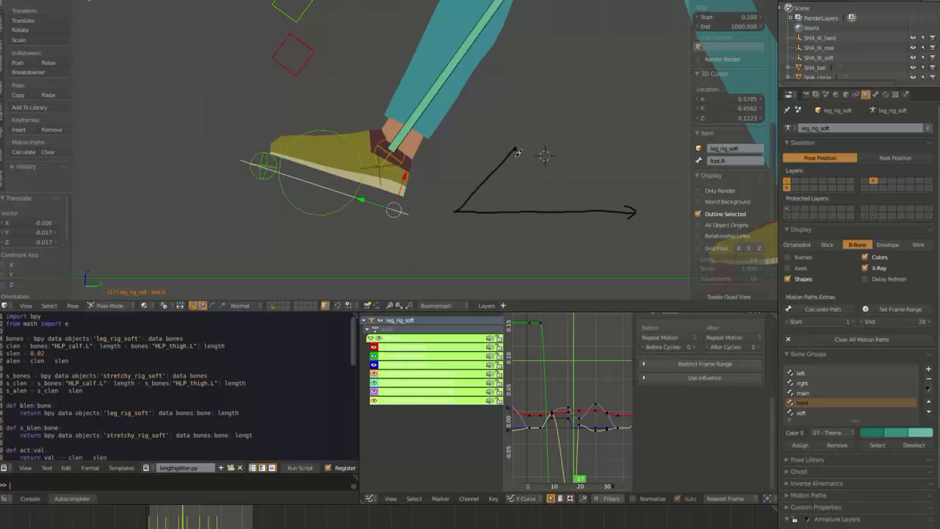
{"action": "mouse_move", "coordinate": [507, 236]}
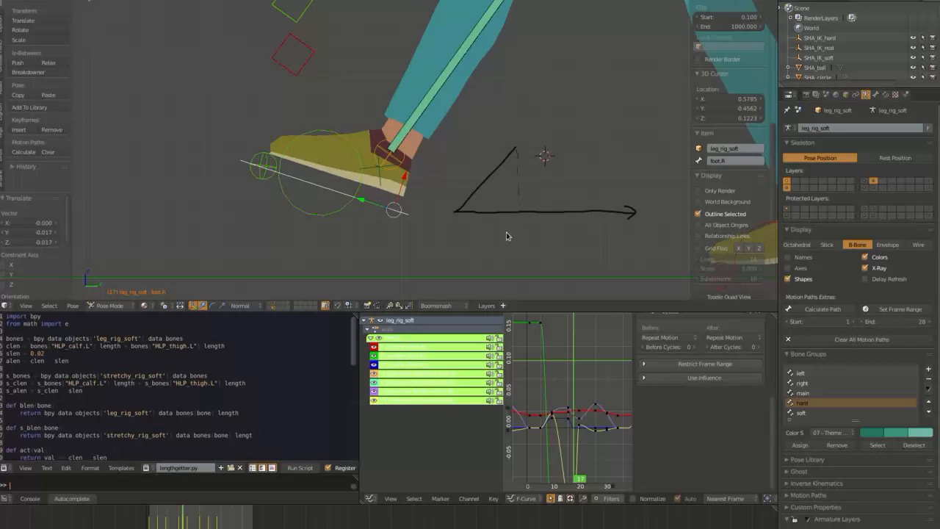
{"action": "mouse_move", "coordinate": [525, 214]}
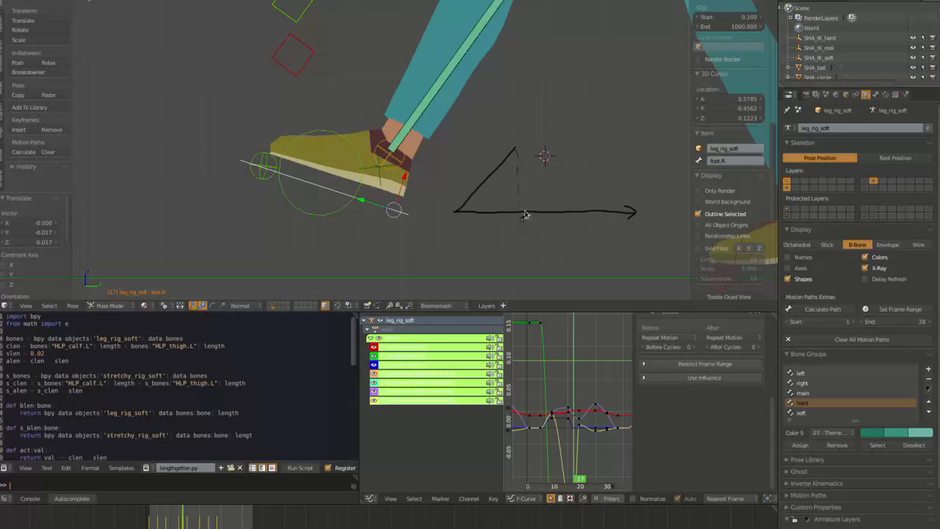
{"action": "mouse_move", "coordinate": [539, 129]}
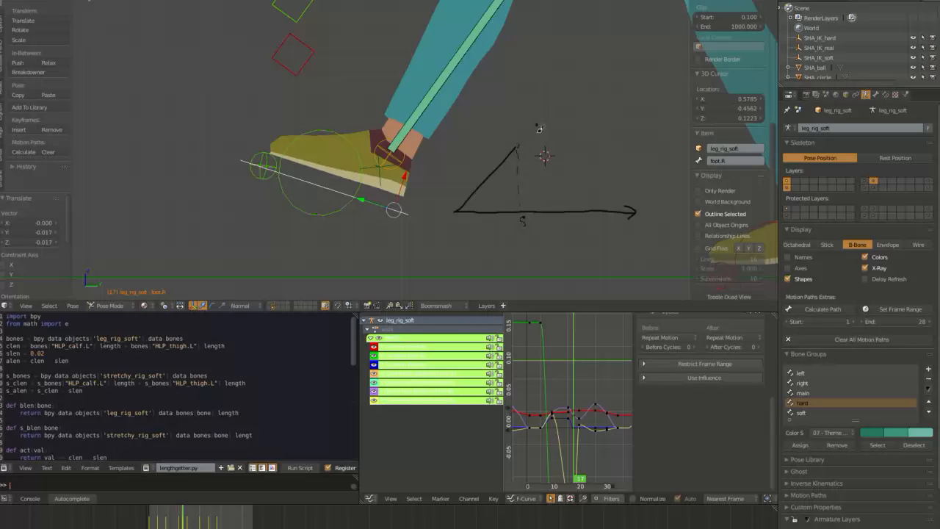
{"action": "mouse_move", "coordinate": [527, 157]}
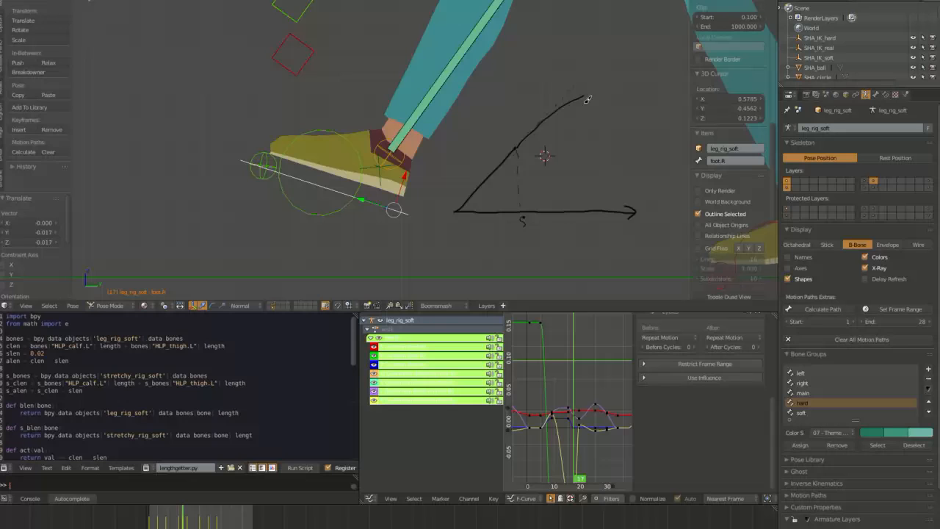
{"action": "mouse_move", "coordinate": [495, 233]}
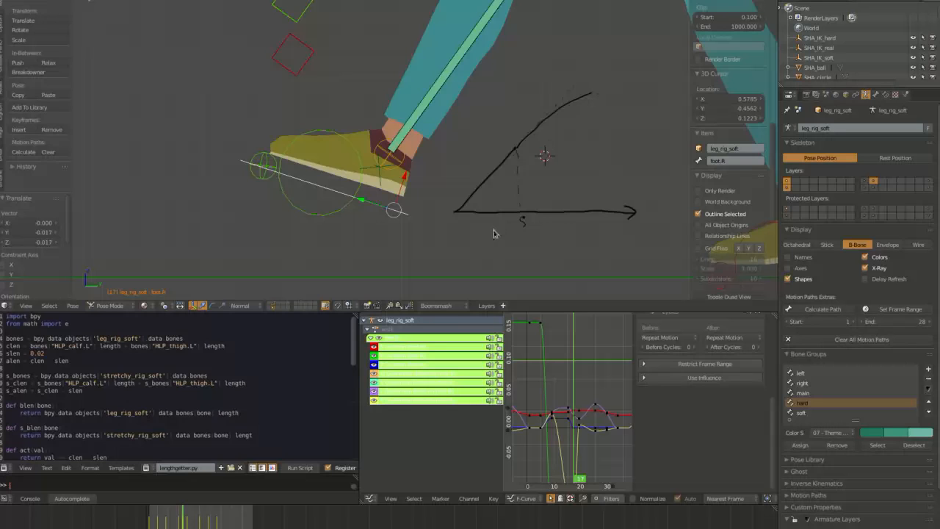
{"action": "mouse_move", "coordinate": [510, 179]}
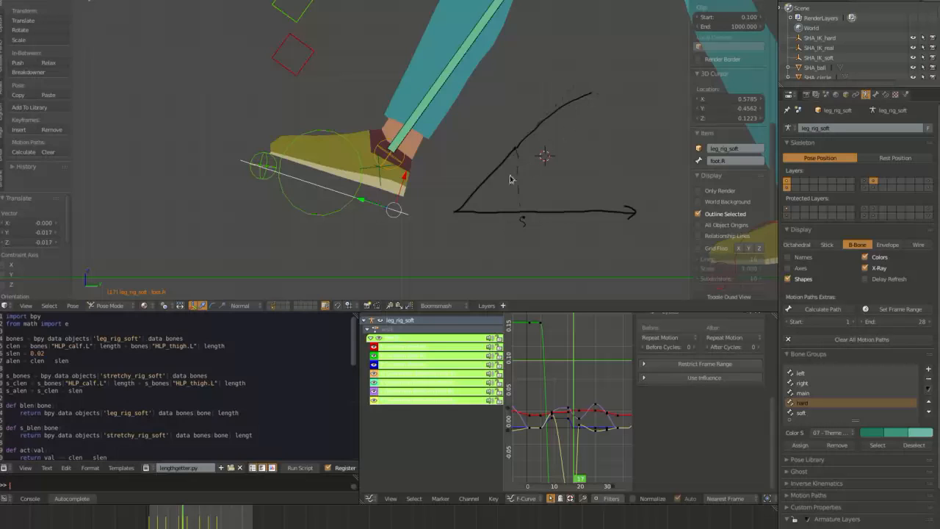
{"action": "mouse_move", "coordinate": [568, 109]}
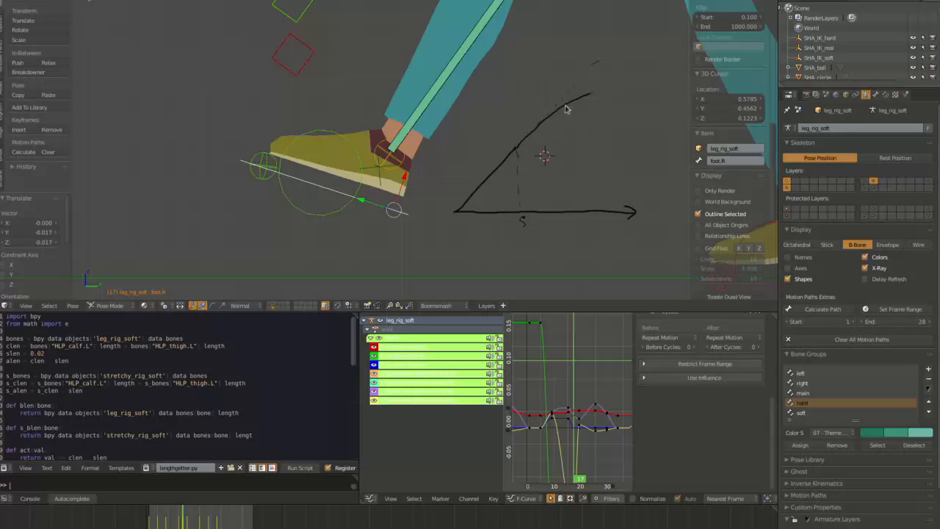
{"action": "mouse_move", "coordinate": [431, 191]}
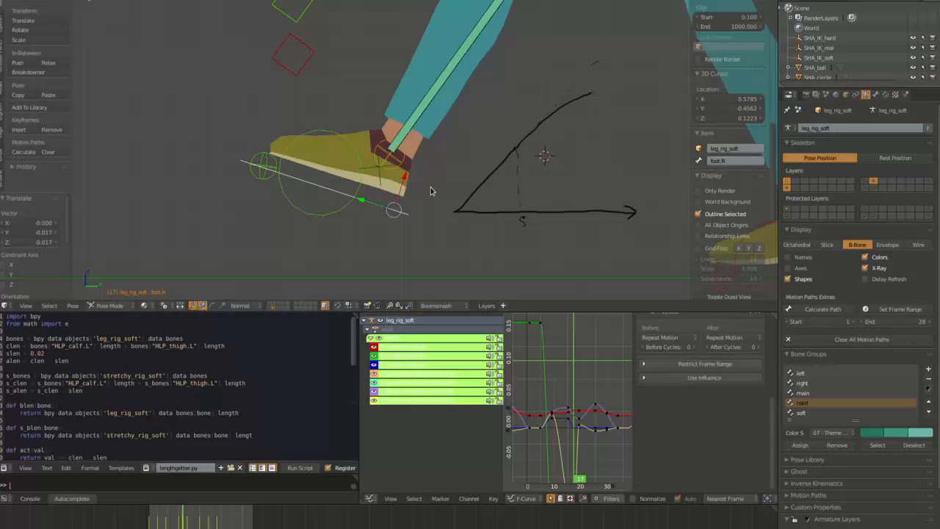
{"action": "mouse_move", "coordinate": [430, 197]}
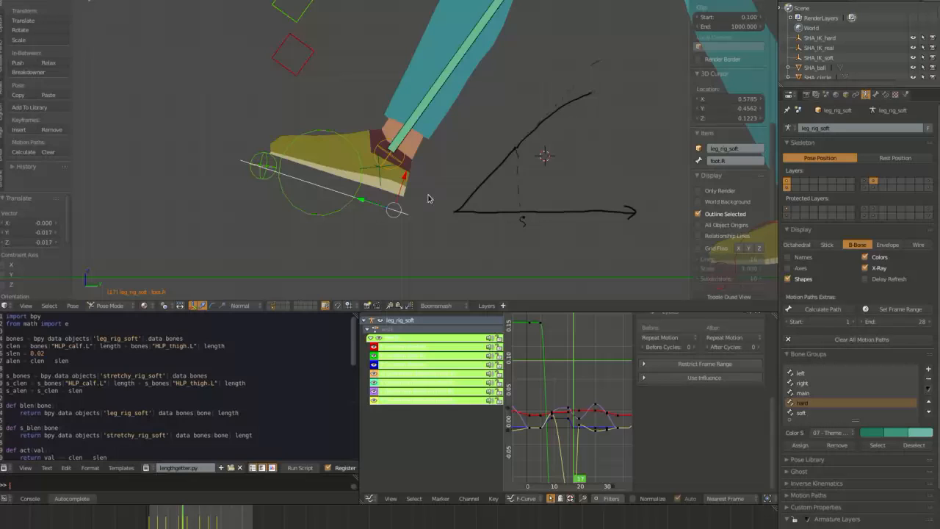
{"action": "mouse_move", "coordinate": [448, 184]}
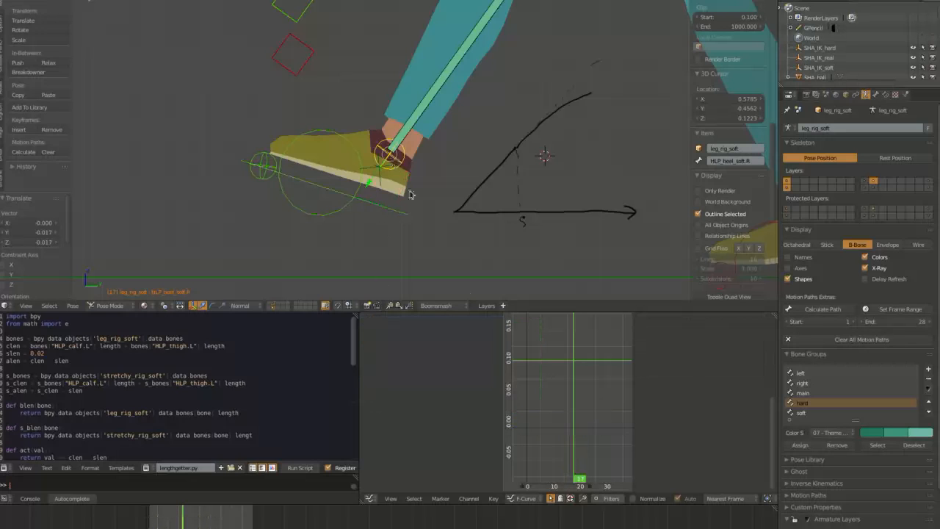
{"action": "mouse_move", "coordinate": [529, 514]}
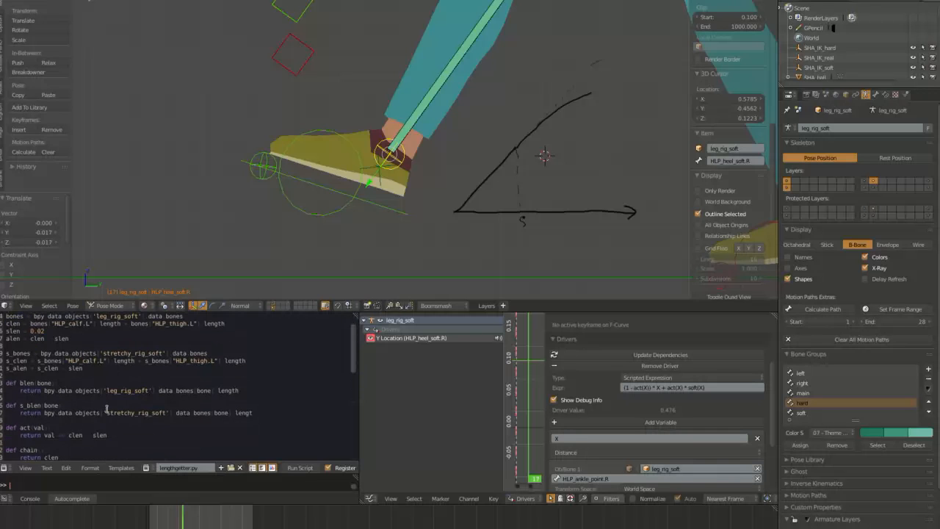
Step: Scroll through the length script behind the heel helper's Y Location driver expression
{"action": "scroll", "scroll_direction": "down", "scroll_amount": 3}
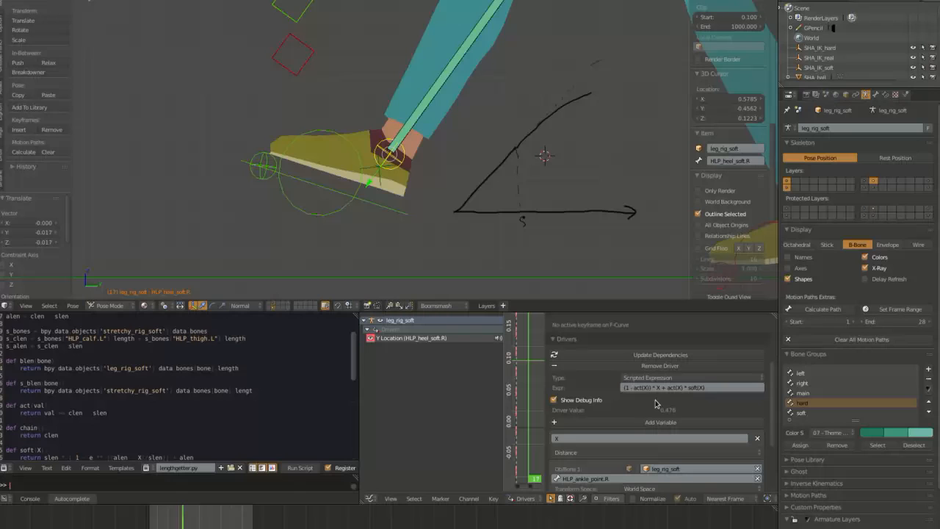
{"action": "mouse_move", "coordinate": [468, 264]}
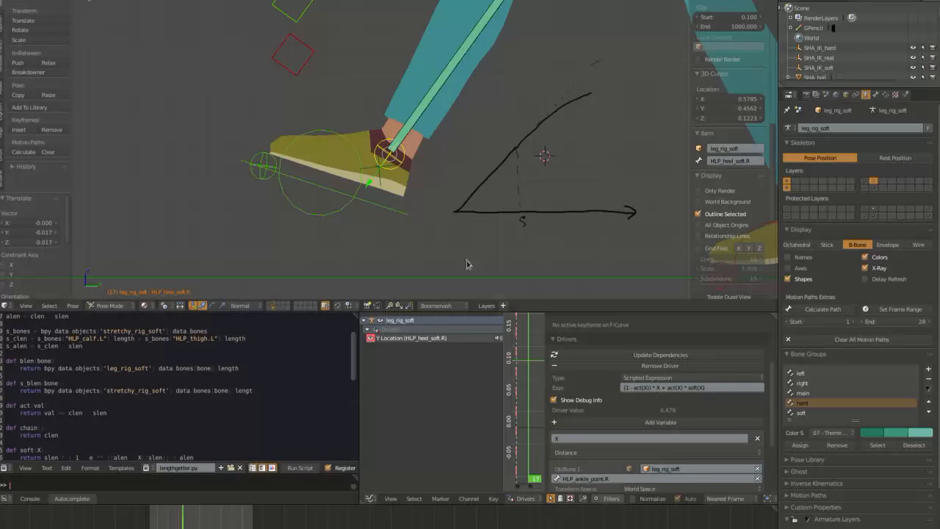
{"action": "mouse_move", "coordinate": [532, 151]}
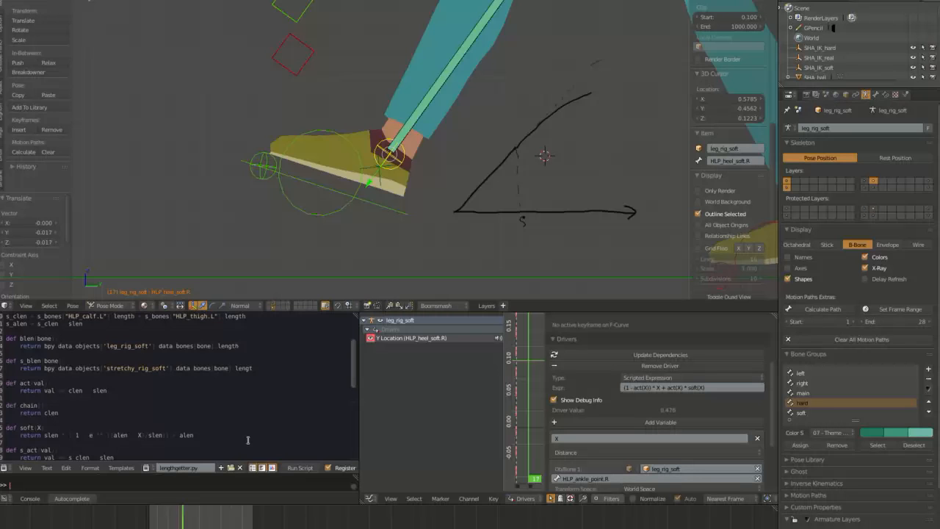
{"action": "mouse_move", "coordinate": [446, 178]}
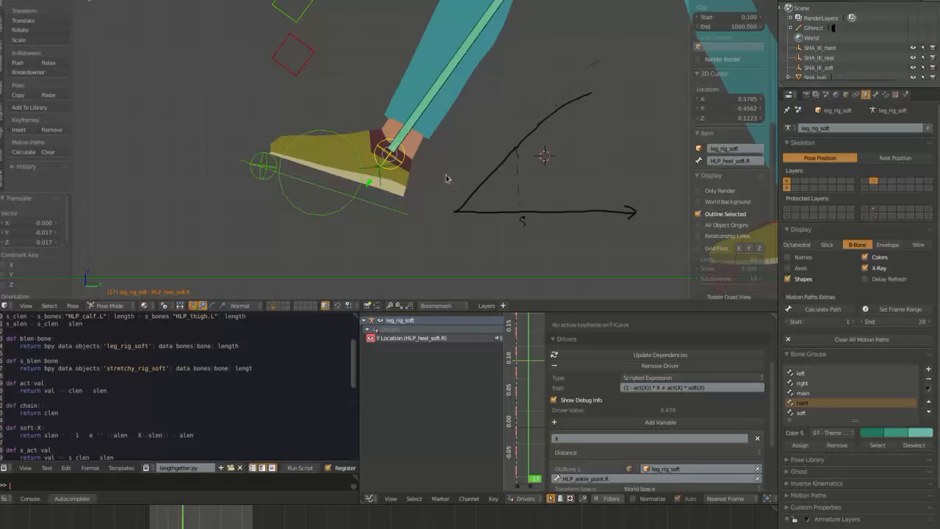
{"action": "mouse_move", "coordinate": [650, 332]}
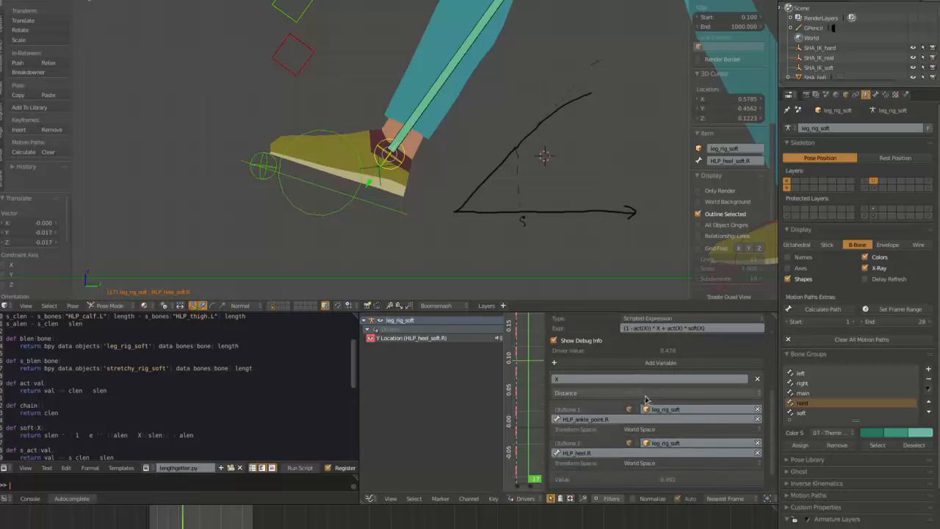
{"action": "mouse_move", "coordinate": [618, 376]}
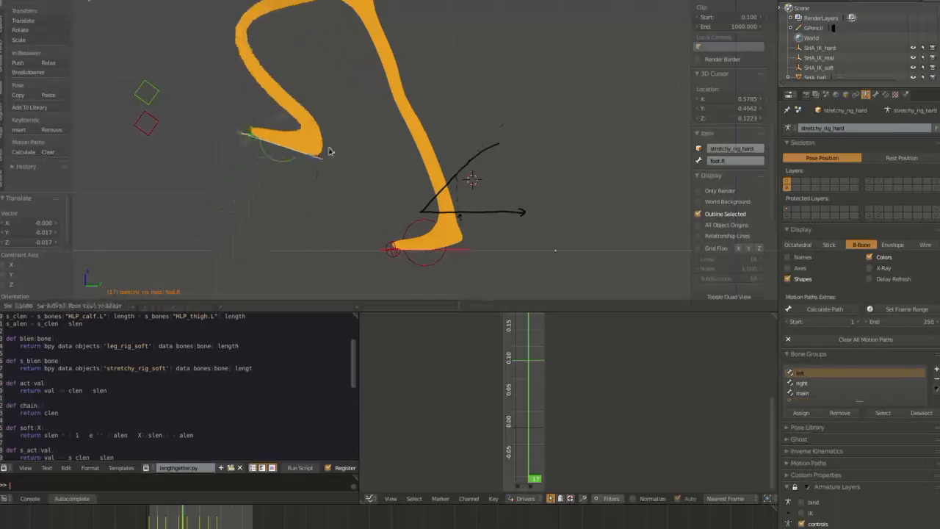
Step: Select HLP_thigh.R on stretchy_rig_hard to expose its Transformation constraint
{"action": "left_click_drag", "start_coordinate": [328, 151], "coordinate": [234, 240]}
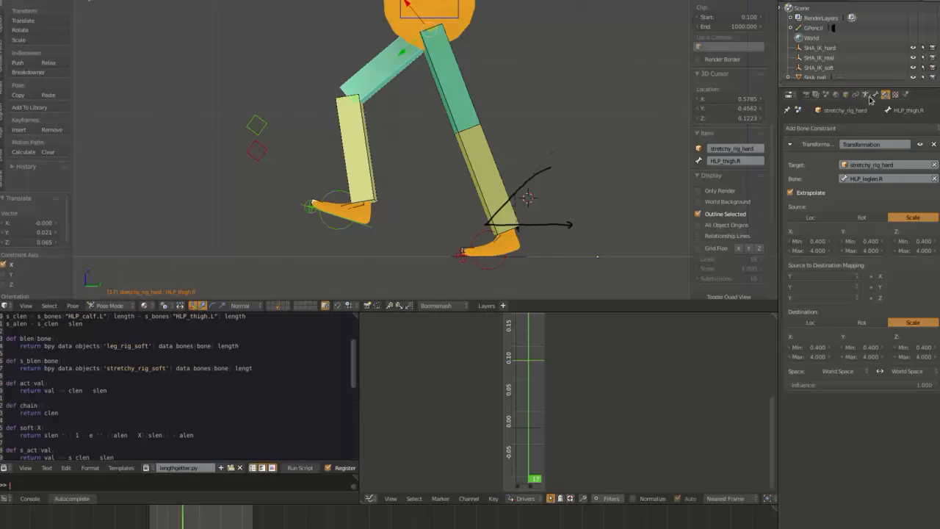
Step: Back on the Armature data, grab the hard rig's foot.R and drag it to test leg stretching
{"action": "left_click", "coordinate": [866, 94]}
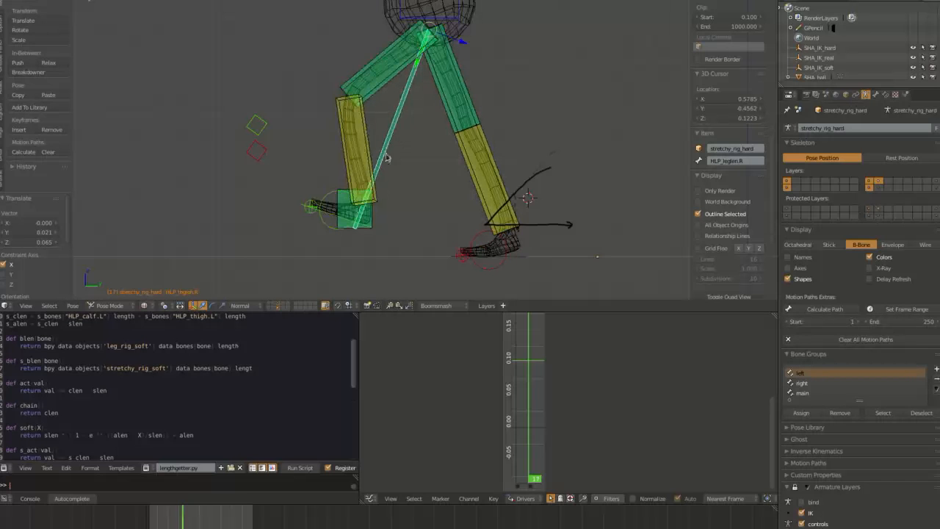
{"action": "left_click", "coordinate": [334, 217]}
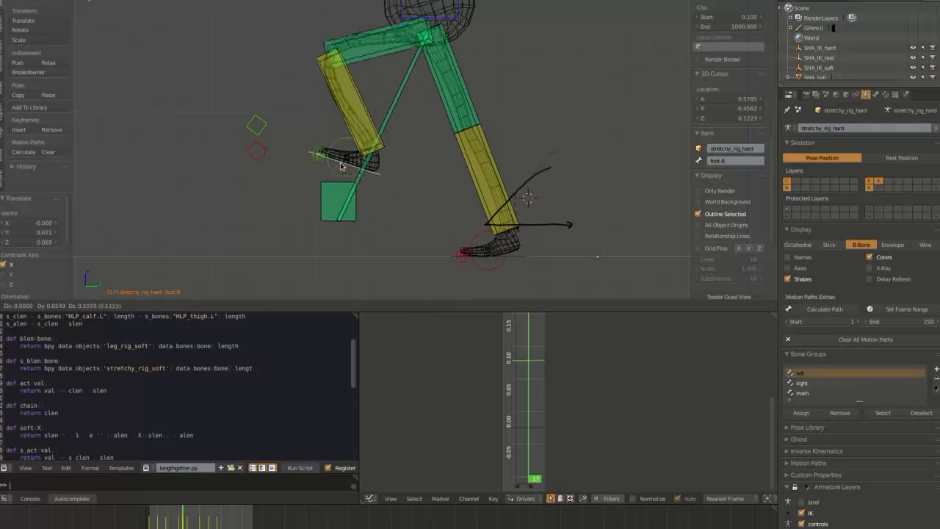
{"action": "left_click_drag", "start_coordinate": [342, 165], "coordinate": [293, 239]}
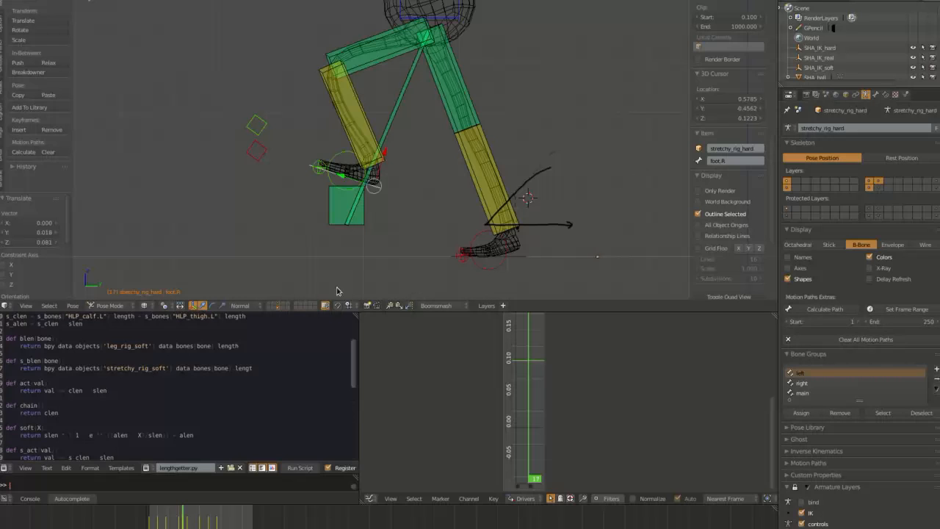
{"action": "mouse_move", "coordinate": [346, 182]}
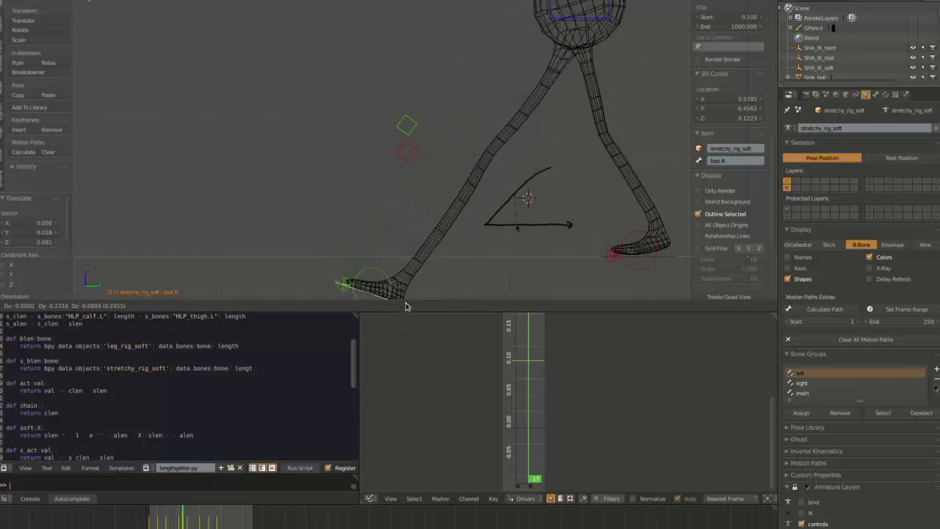
Step: Drag stretchy_rig_soft's foot.R outward so the soft leg stretches beyond full length
{"action": "left_click_drag", "start_coordinate": [375, 283], "coordinate": [445, 176]}
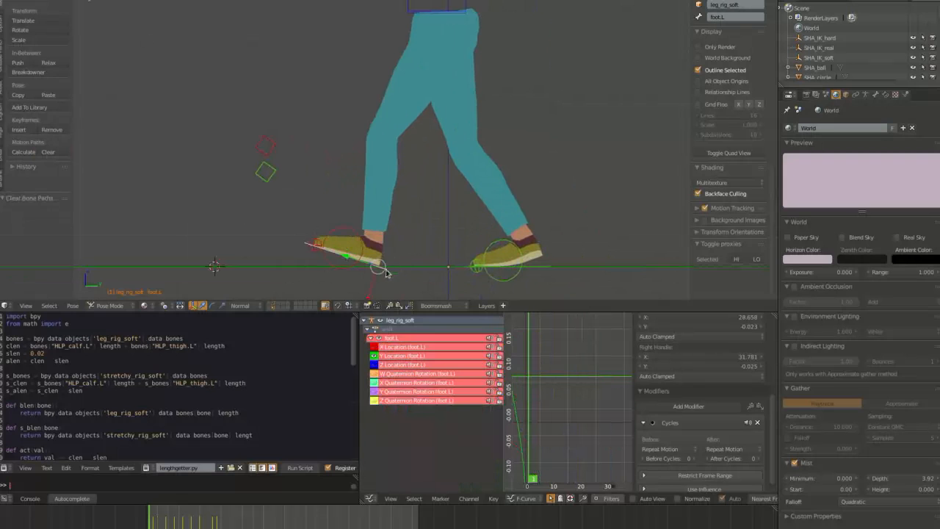
Step: Drag leg_rig_soft's foot.L upward so the knee bends sharply mid-stride
{"action": "left_click_drag", "start_coordinate": [382, 268], "coordinate": [349, 235]}
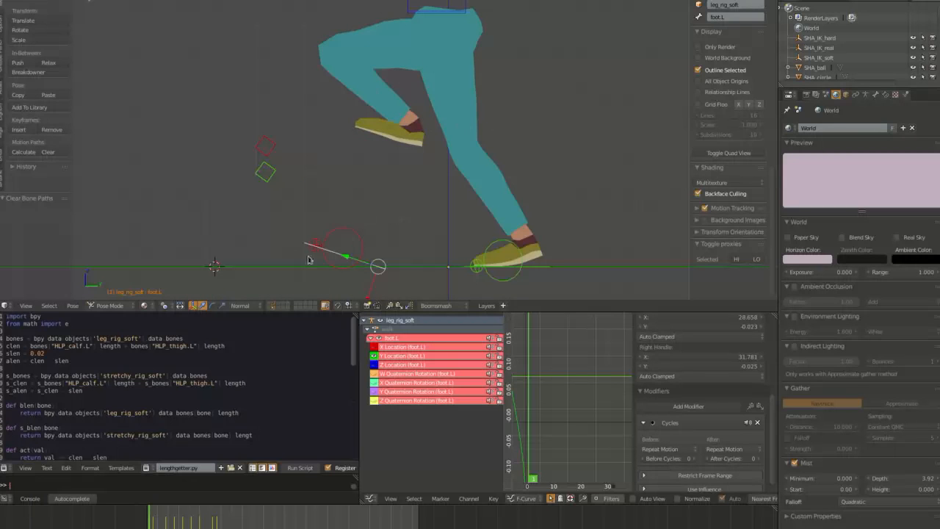
{"action": "mouse_move", "coordinate": [381, 233]}
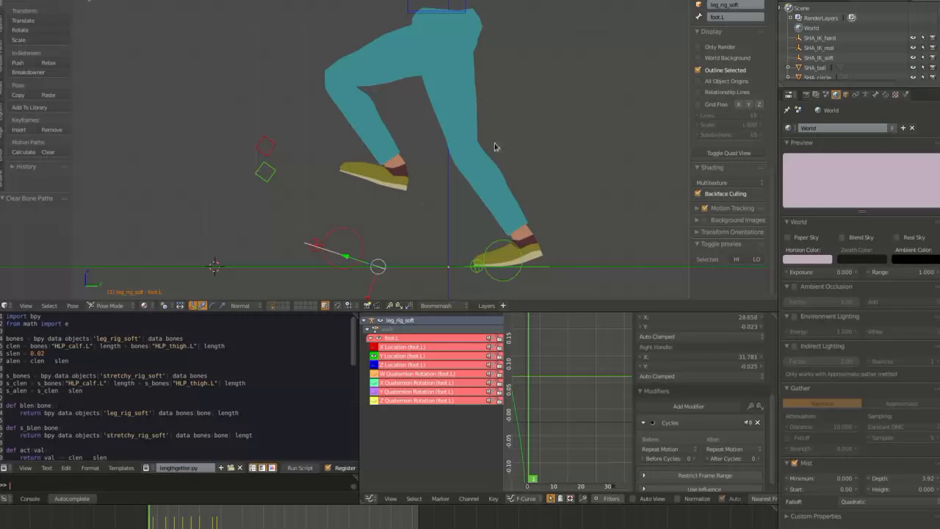
{"action": "mouse_move", "coordinate": [164, 272]}
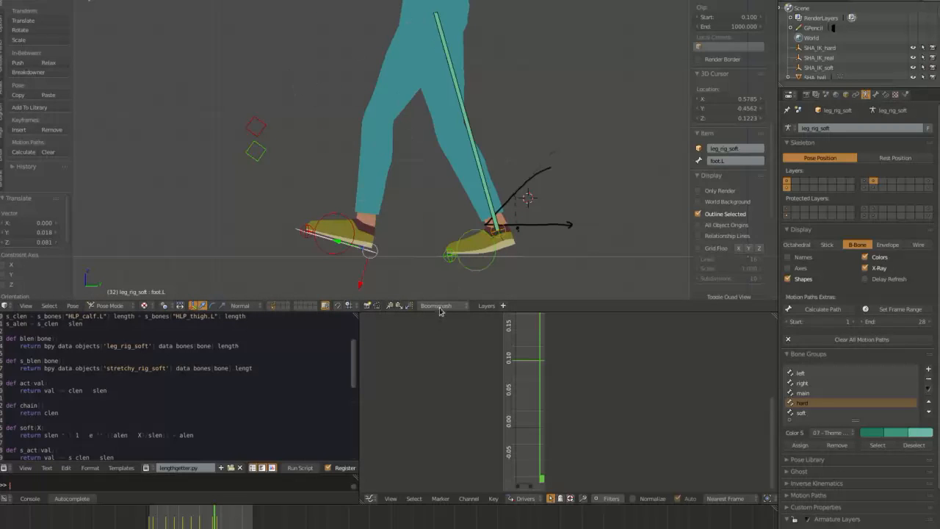
{"action": "mouse_move", "coordinate": [511, 284]}
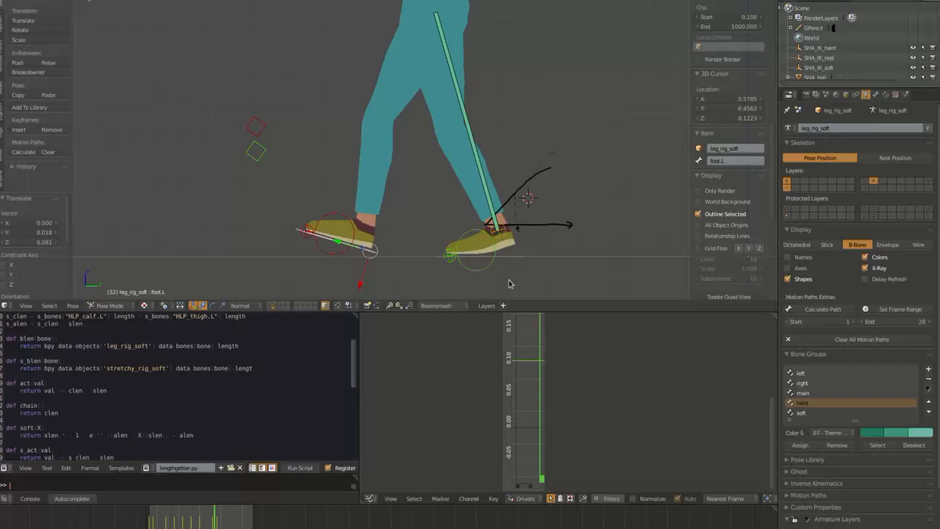